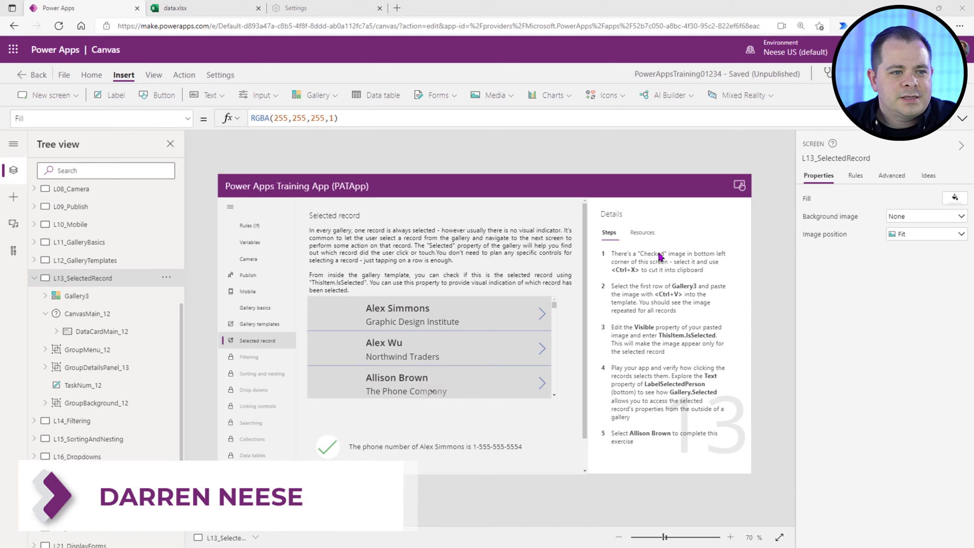
mouse_move(682, 270)
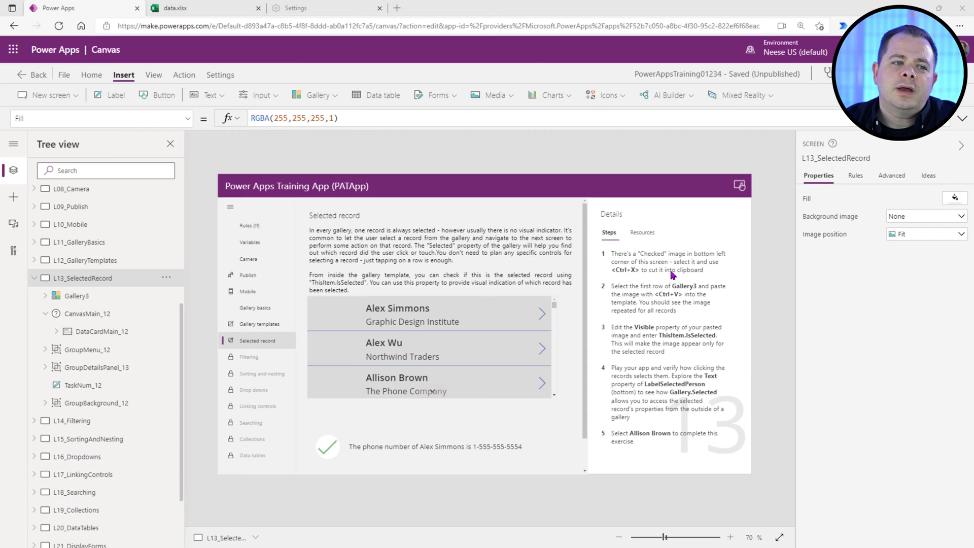
Select the checkmark image below the contacts gallery.
left_click(103, 332)
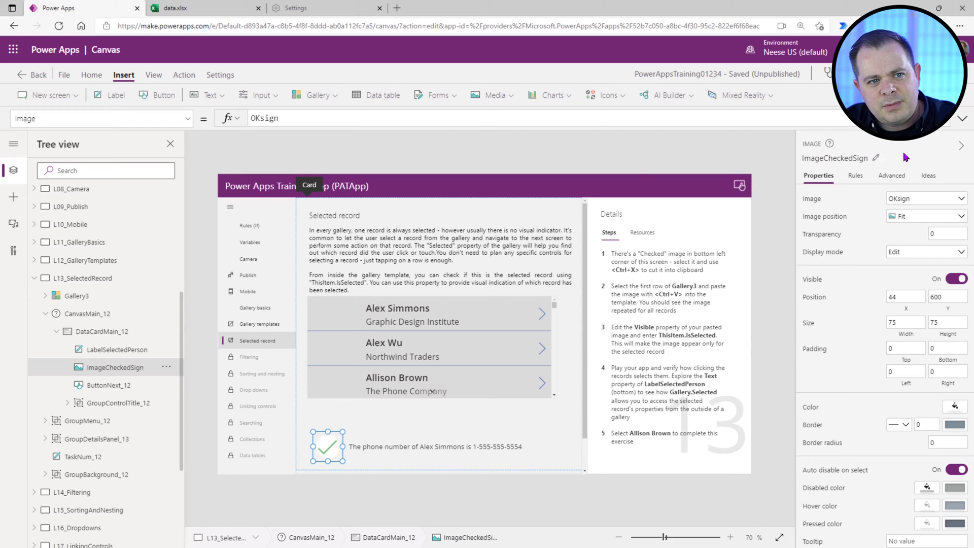
mouse_move(258, 517)
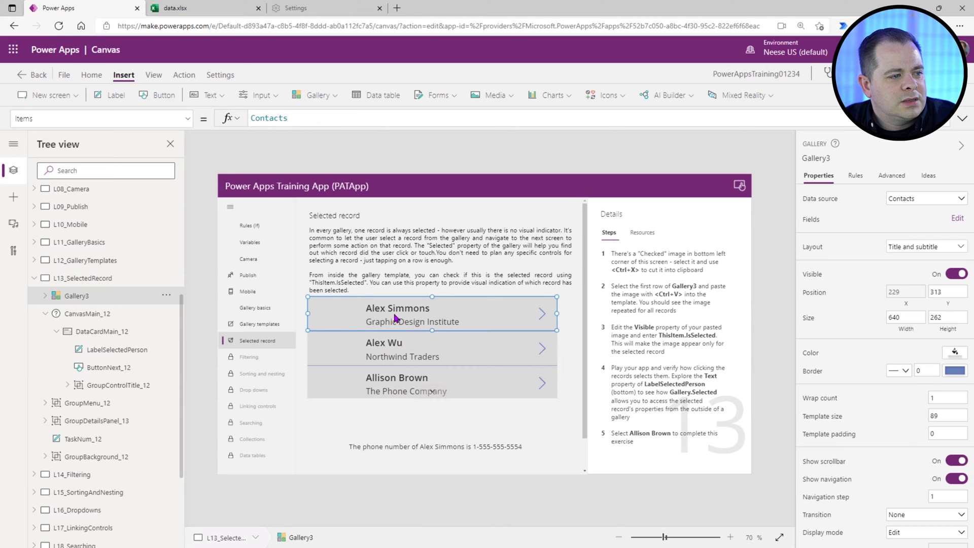
mouse_move(618, 304)
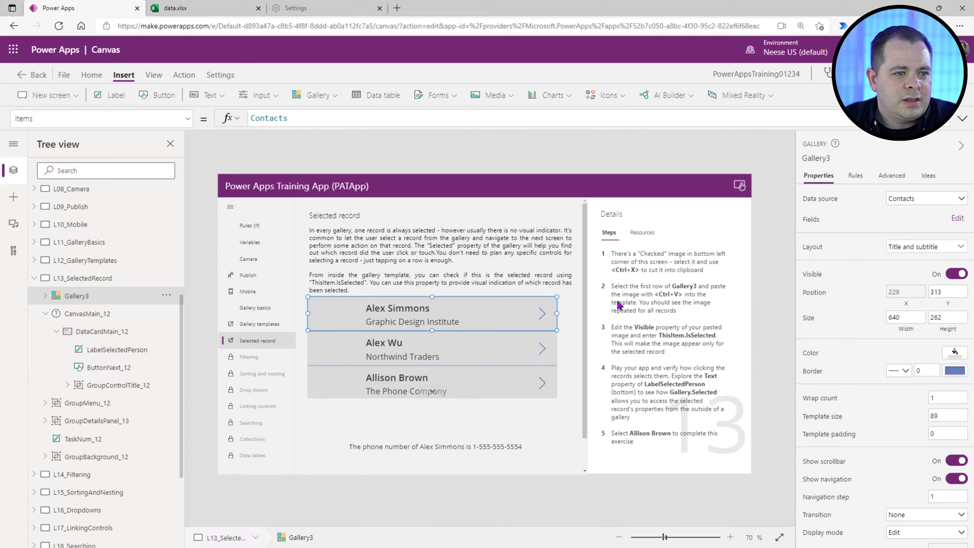
mouse_move(678, 301)
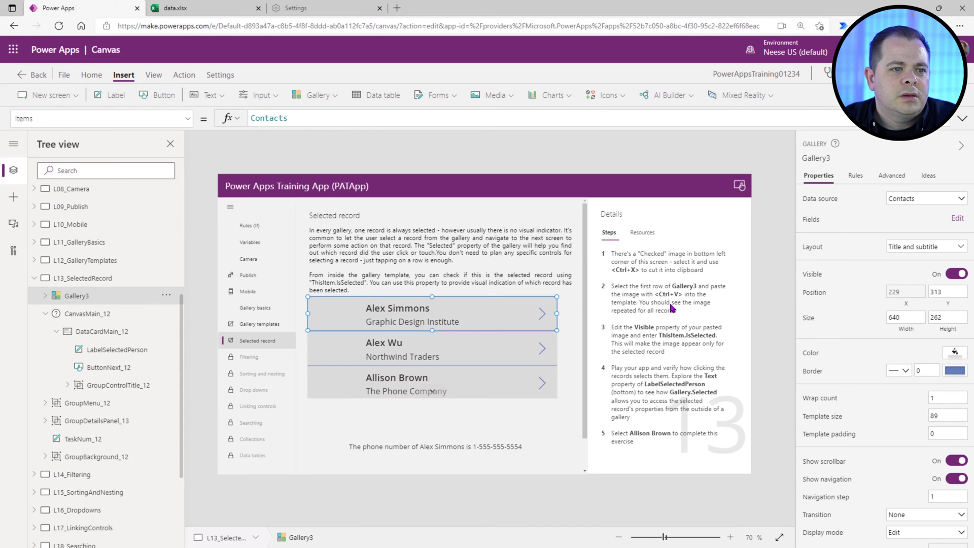
mouse_move(418, 330)
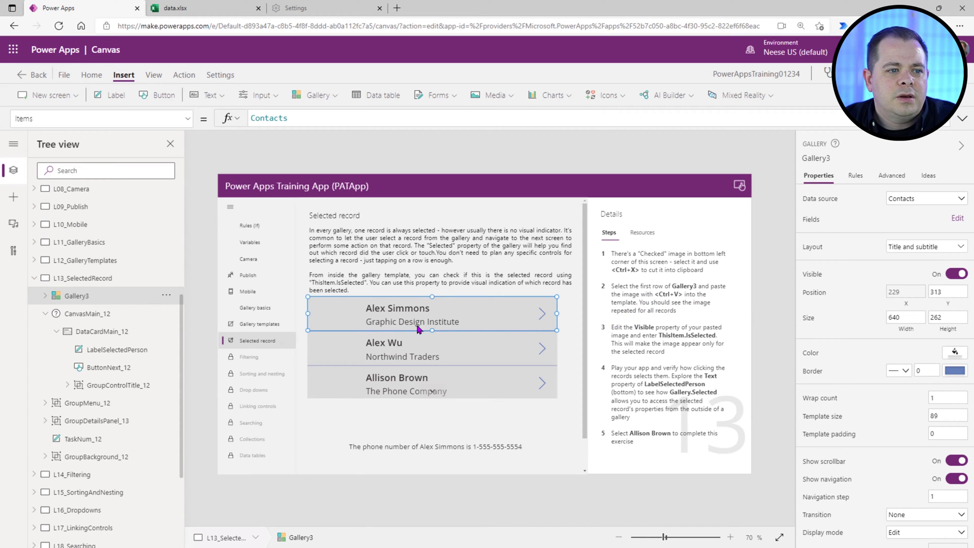
Select the first row of Gallery3 as the paste target for the checkmark.
left_click(398, 308)
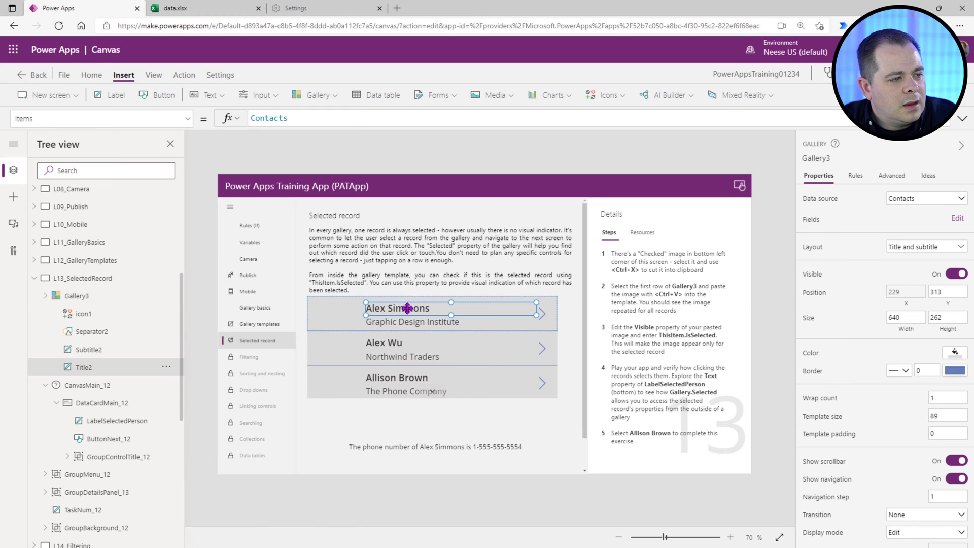
left_click(398, 308)
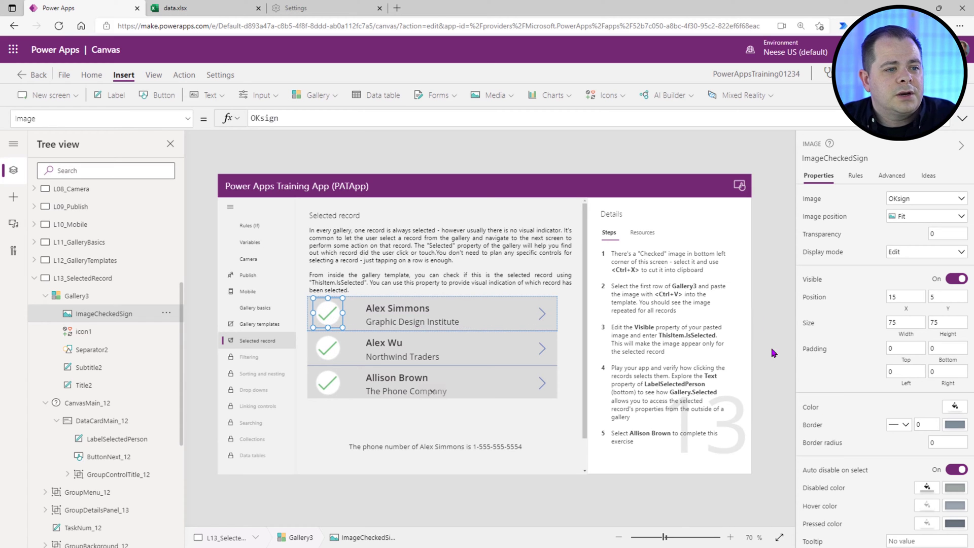
mouse_move(619, 344)
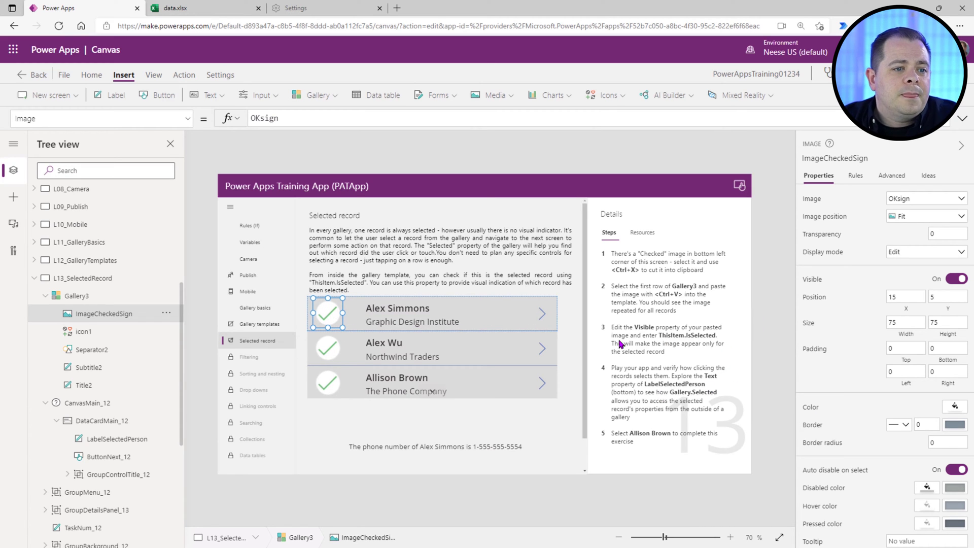
mouse_move(147, 138)
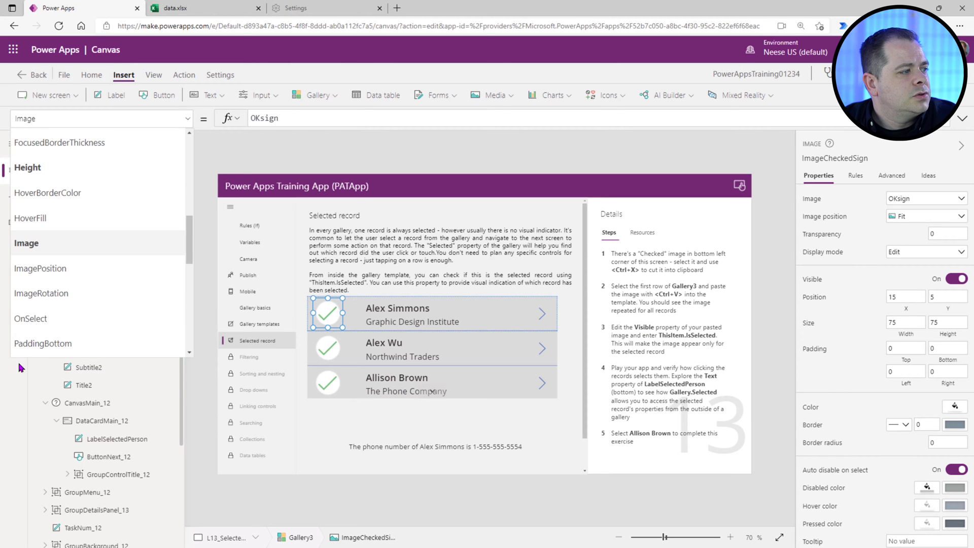
Set the checkmark image's Visible property to ThisItem.IsSelected.
left_click(99, 118)
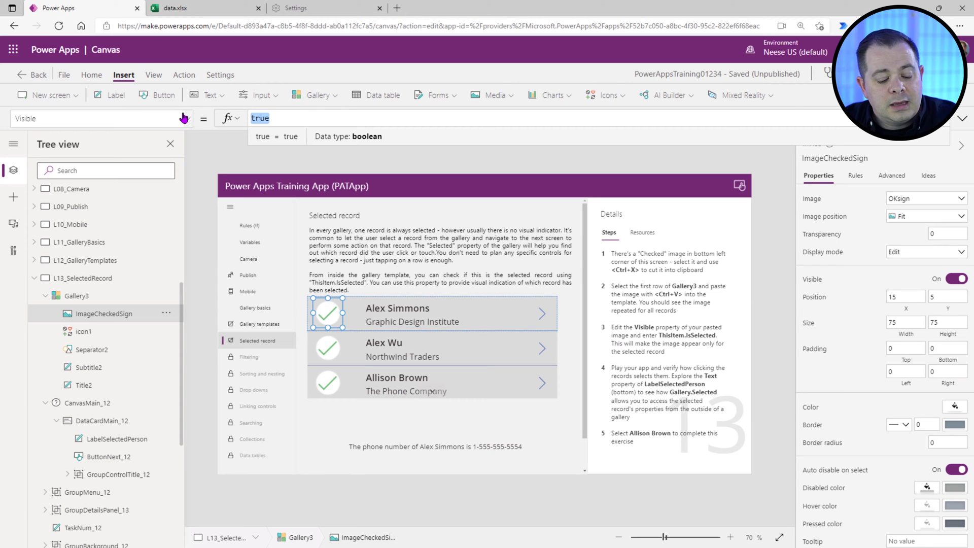
type("ThisItem.IsSelected")
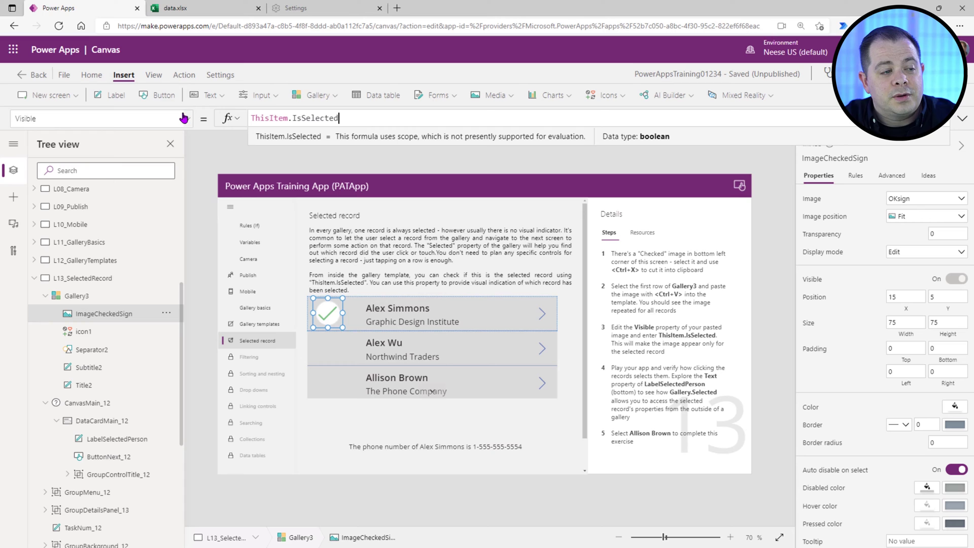
mouse_move(626, 384)
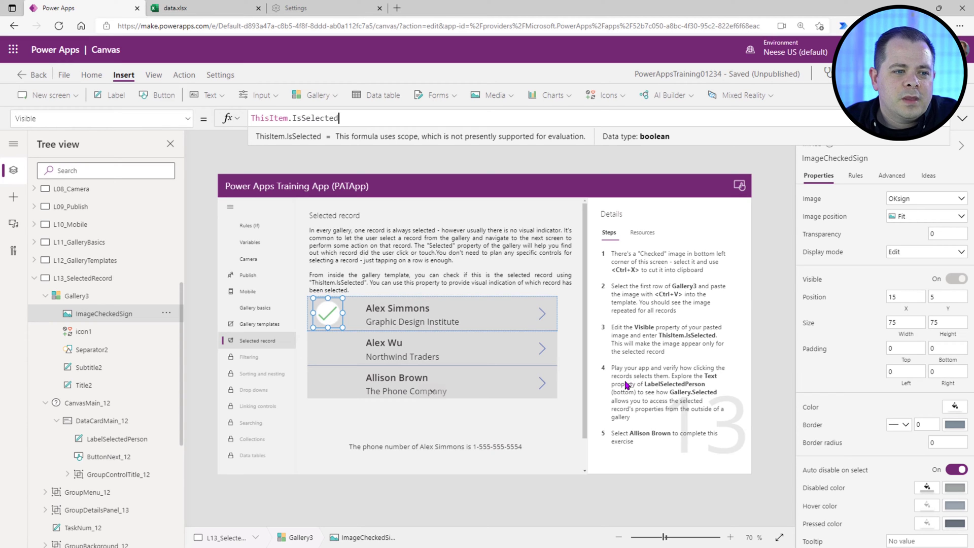
mouse_move(629, 388)
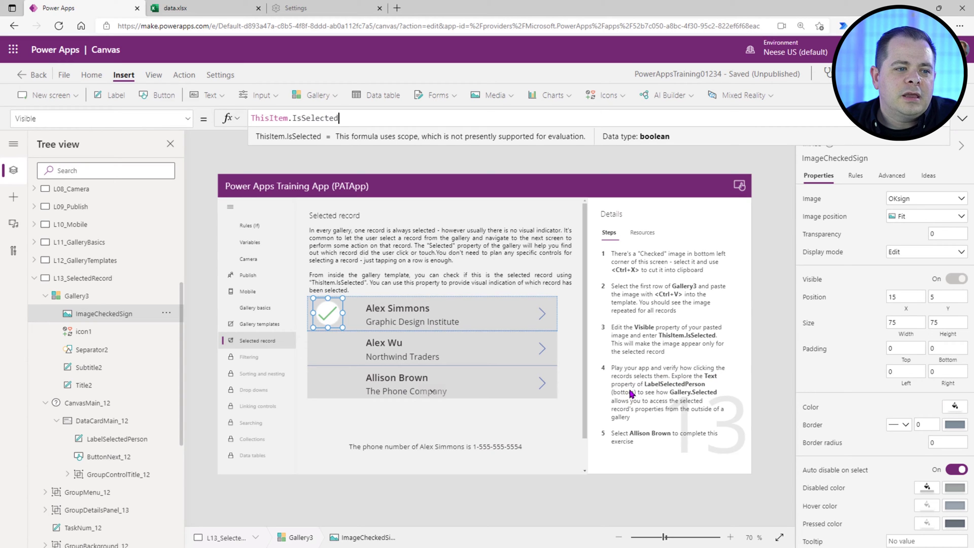
mouse_move(695, 381)
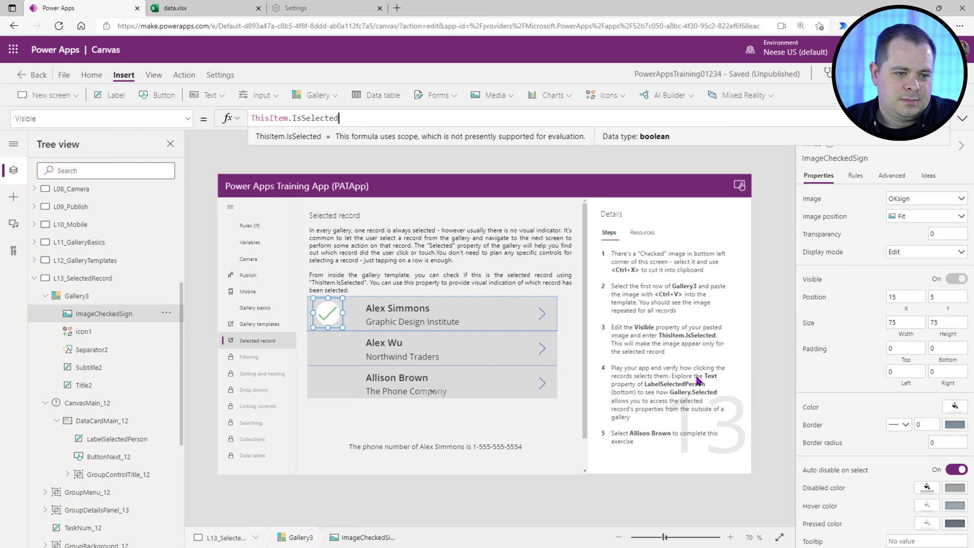
mouse_move(664, 386)
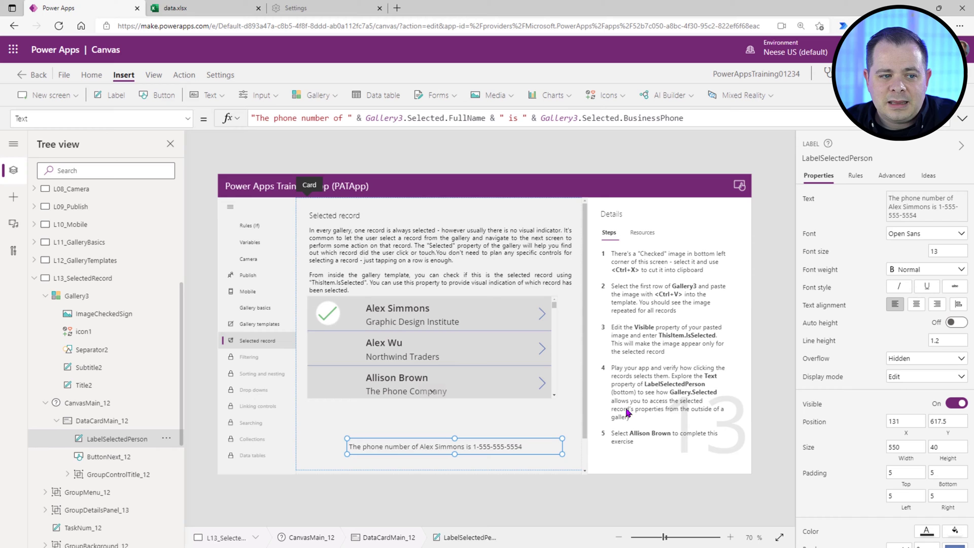
mouse_move(678, 417)
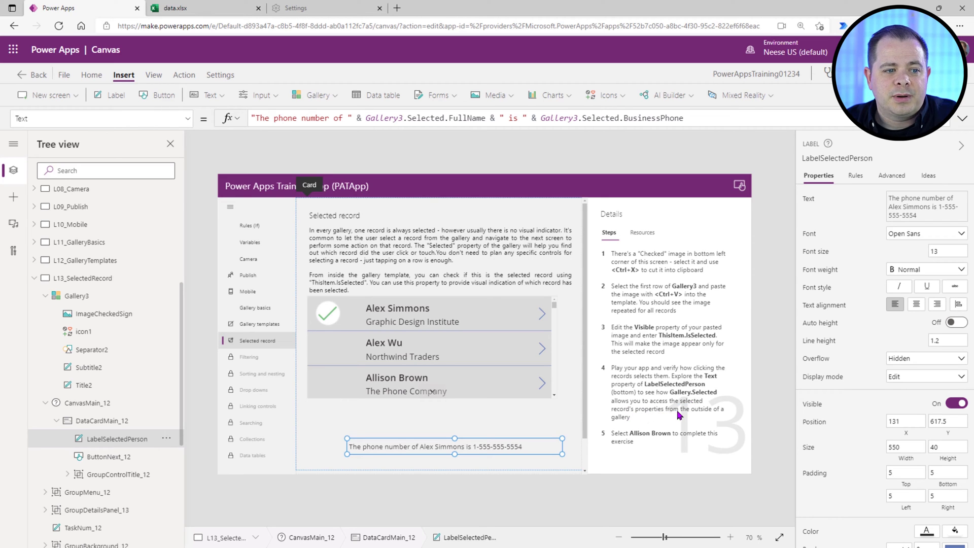
mouse_move(726, 419)
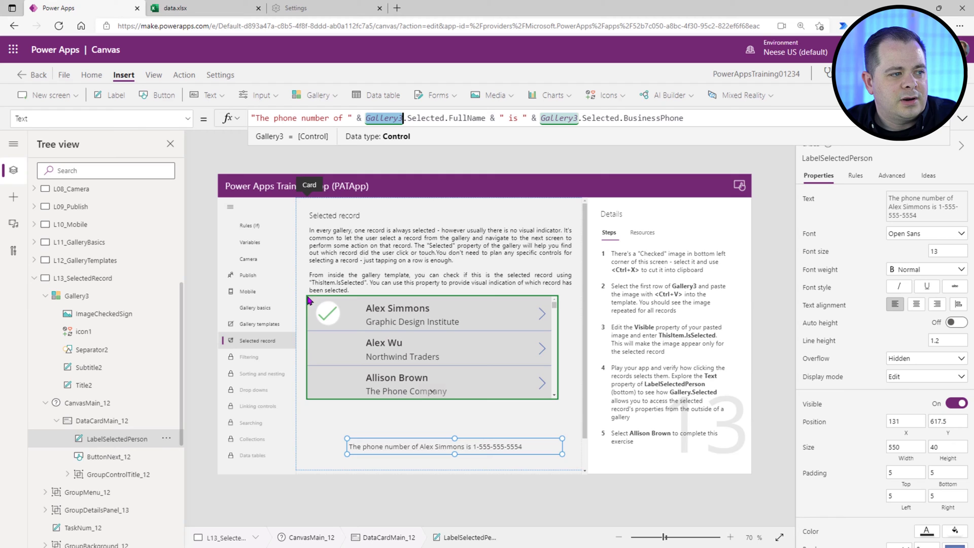
mouse_move(580, 367)
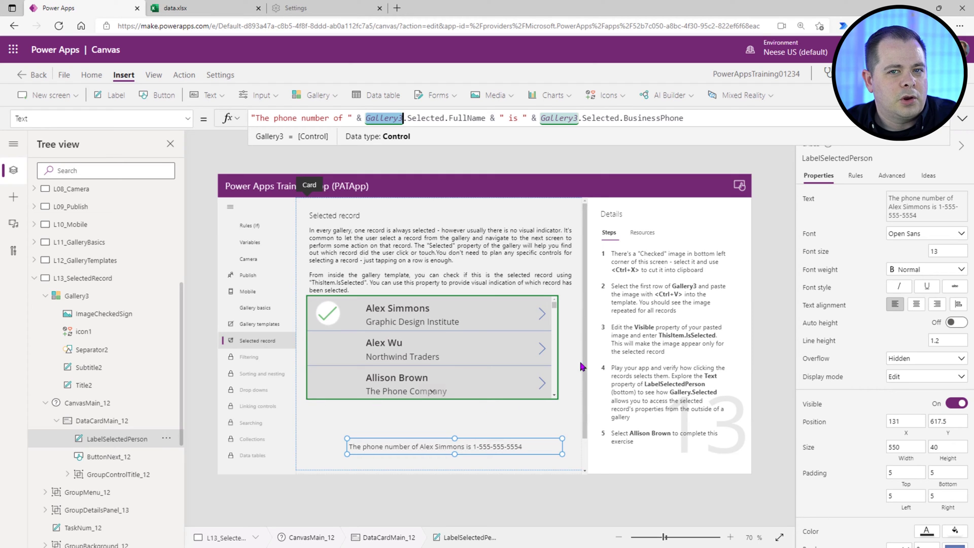
mouse_move(452, 117)
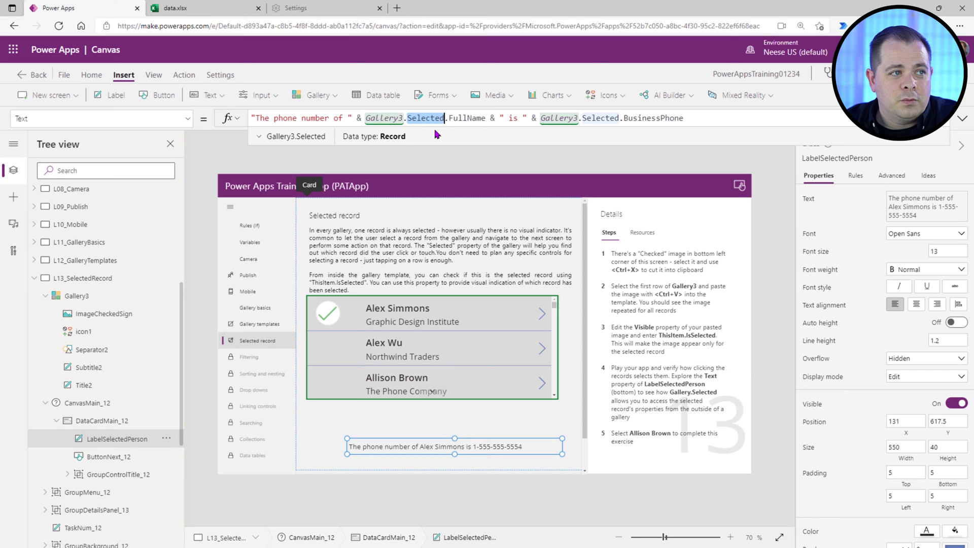
mouse_move(442, 371)
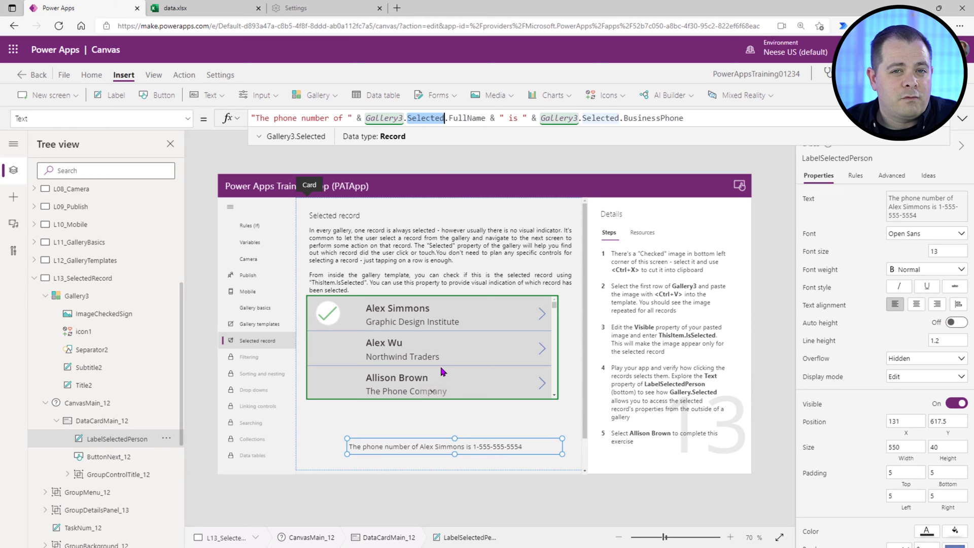
mouse_move(600, 127)
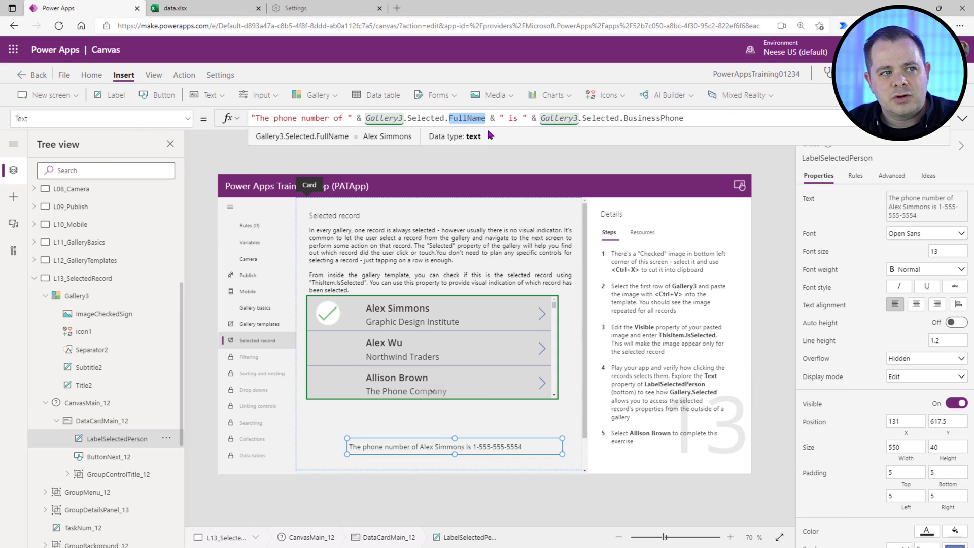
mouse_move(410, 446)
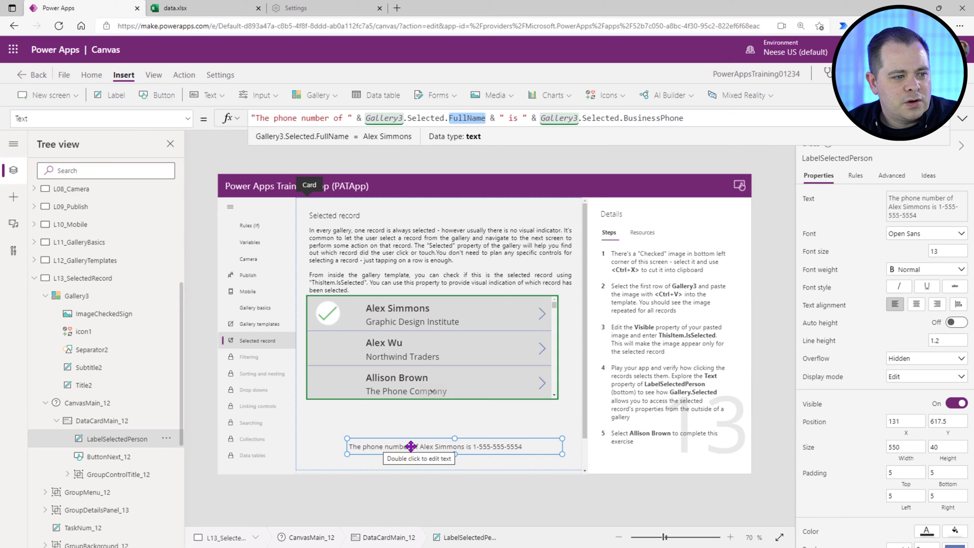
mouse_move(465, 315)
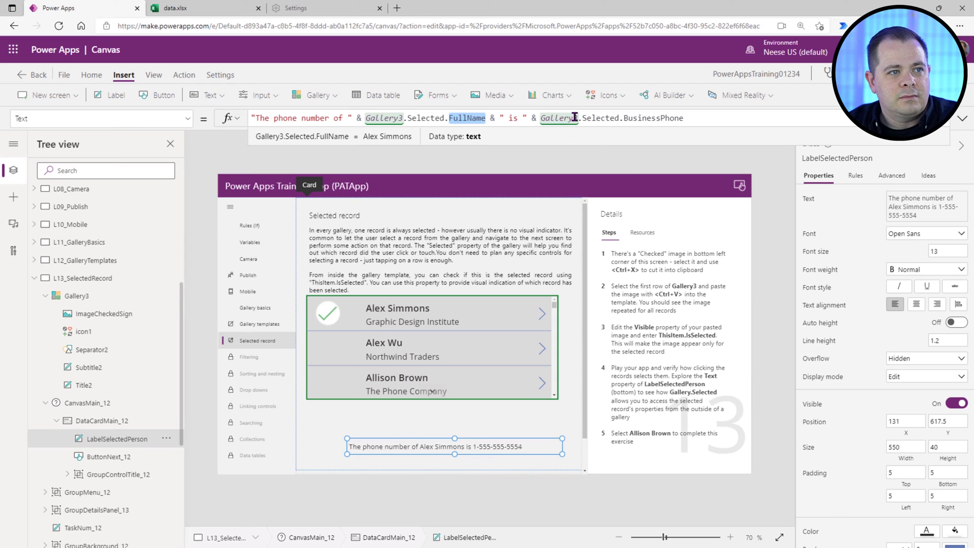
Inspect the label's Gallery3.Selected references, then run the app in preview.
double_click(600, 118)
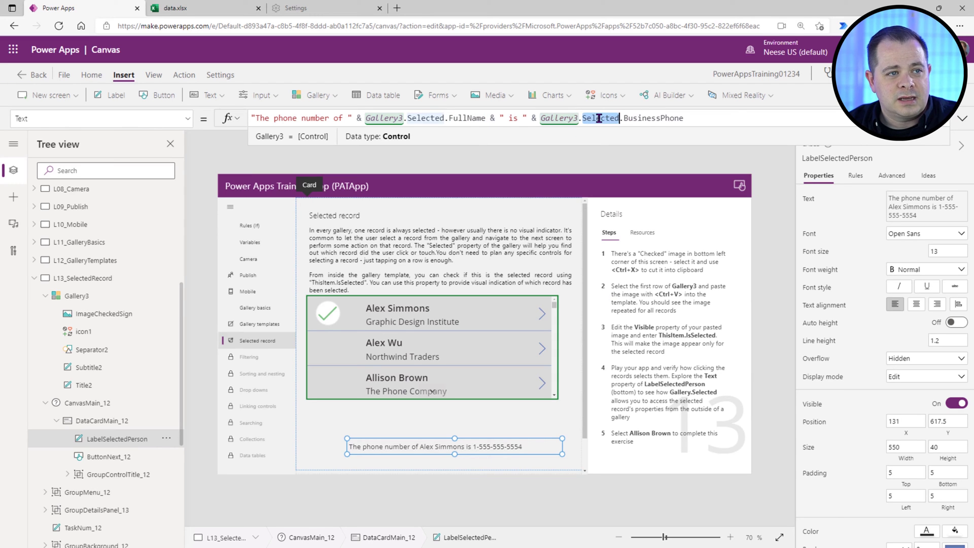
left_click(656, 118)
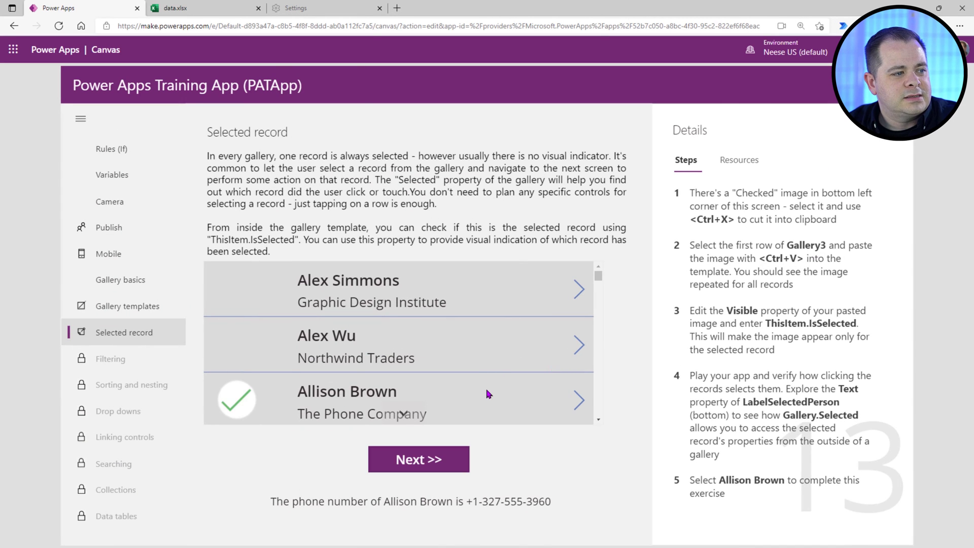
left_click(398, 346)
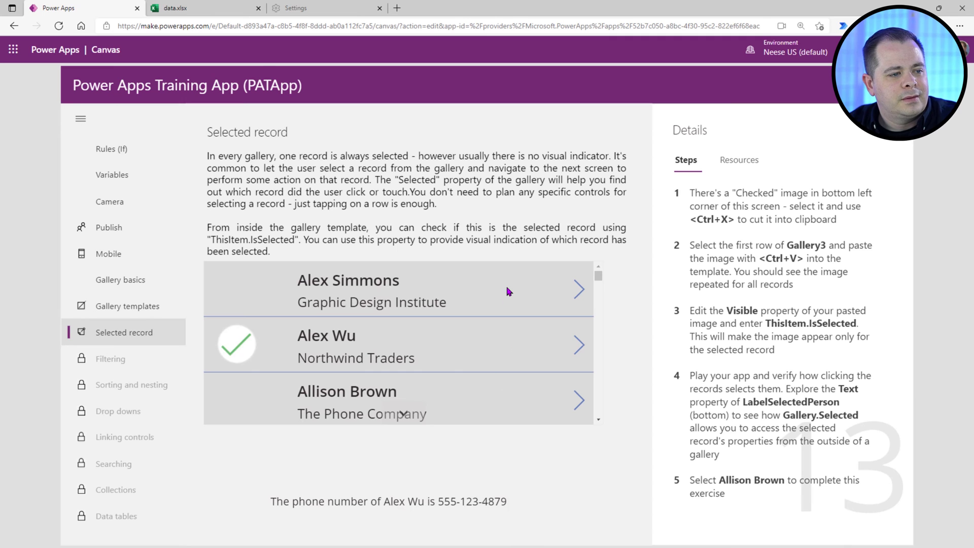
left_click(348, 290)
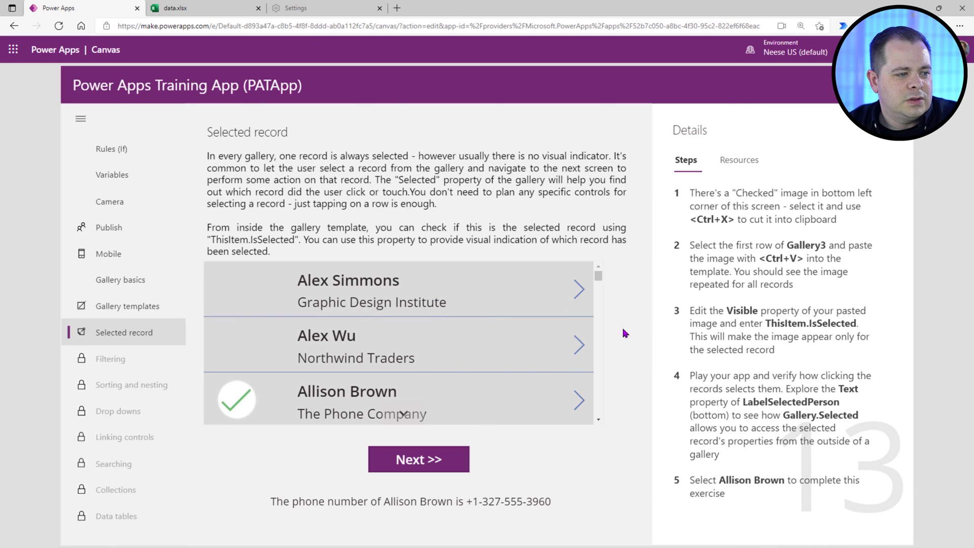
mouse_move(492, 496)
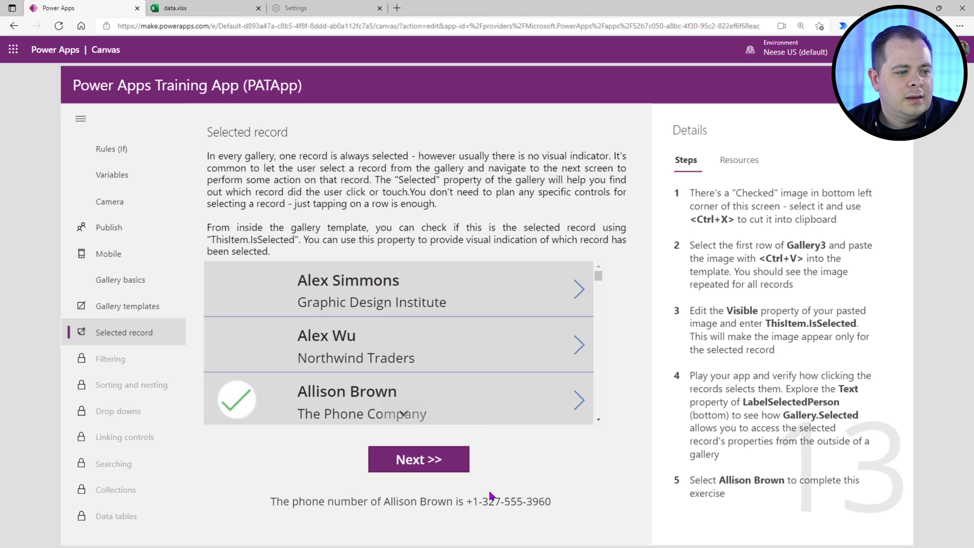
left_click(398, 346)
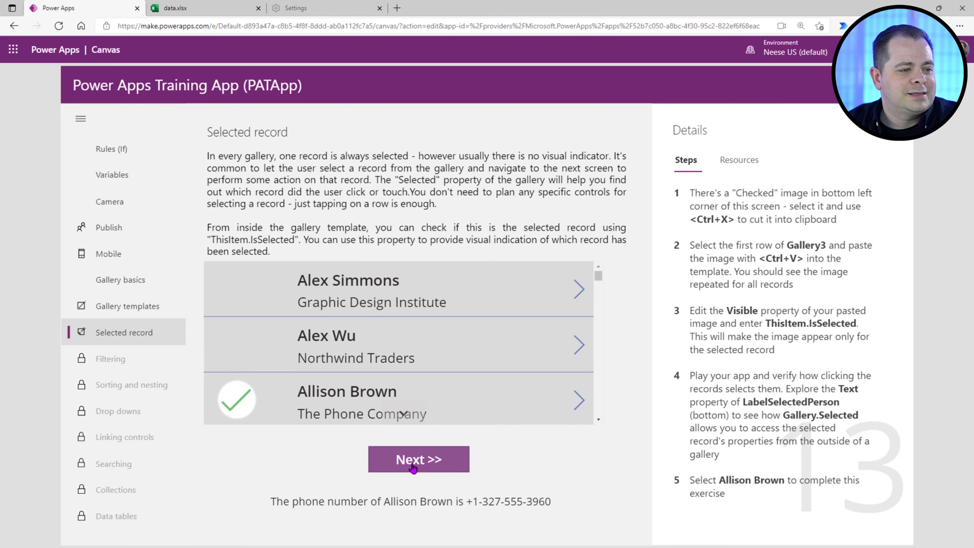
mouse_move(626, 512)
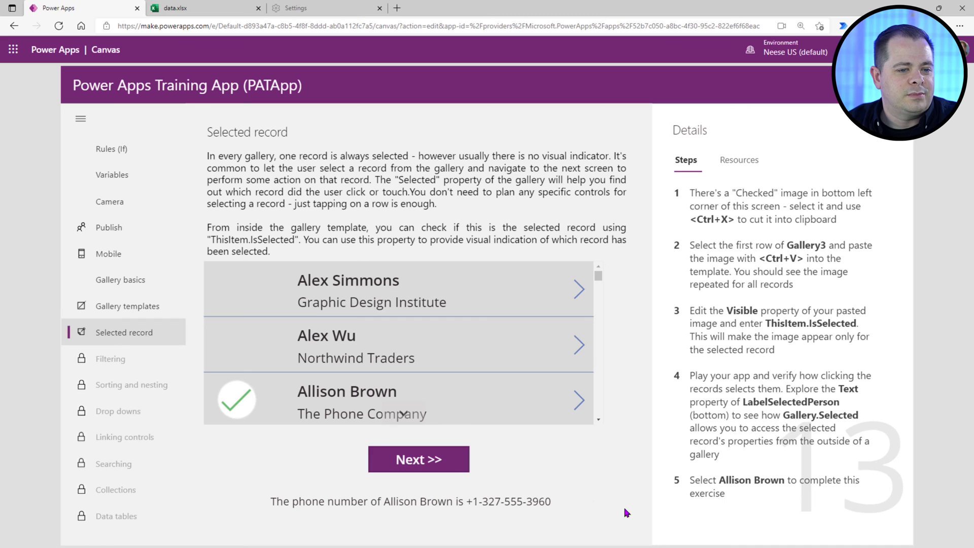